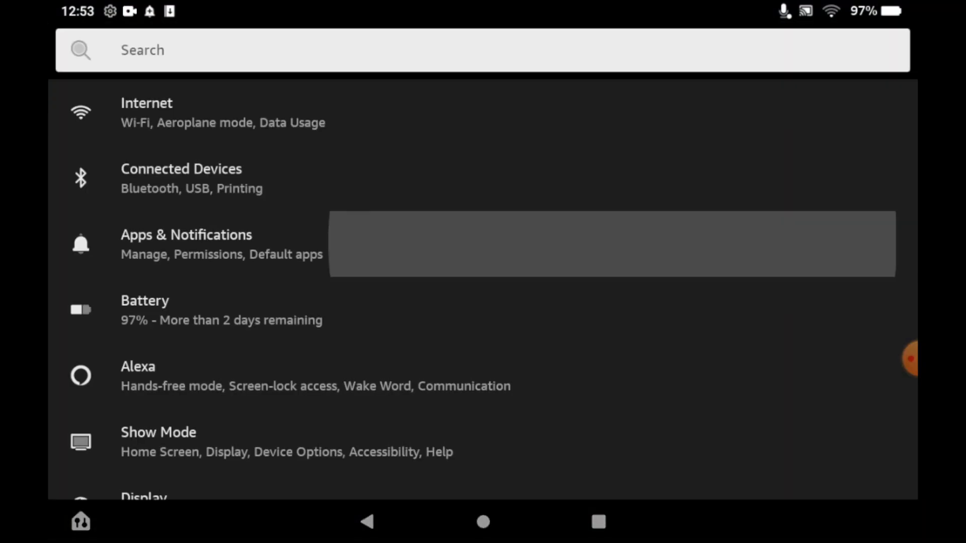
Go to Device Options, then About Fire Tablet to show the Fire HD 8 (10th generation) model
{"action": "scroll", "scroll_direction": "down", "scroll_amount": 3}
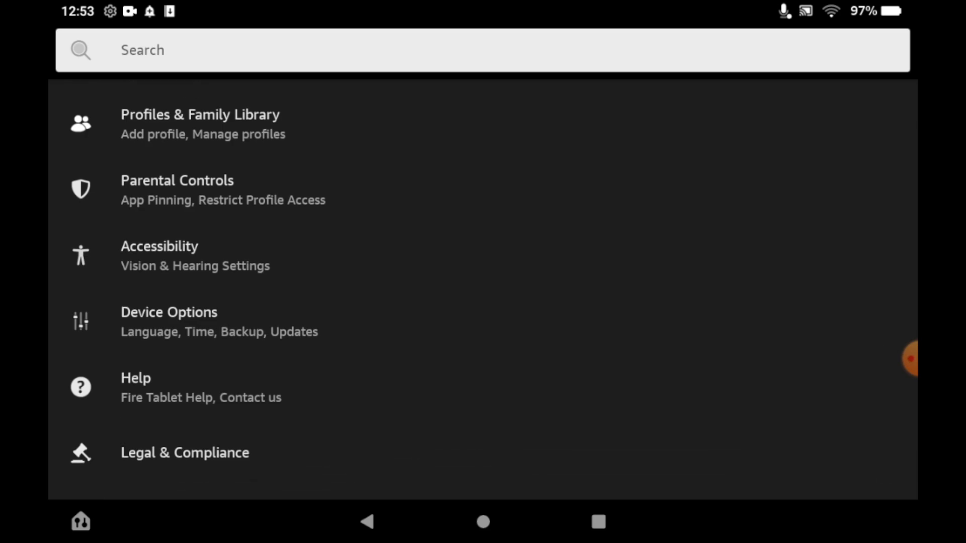
{"action": "left_click", "coordinate": [169, 313]}
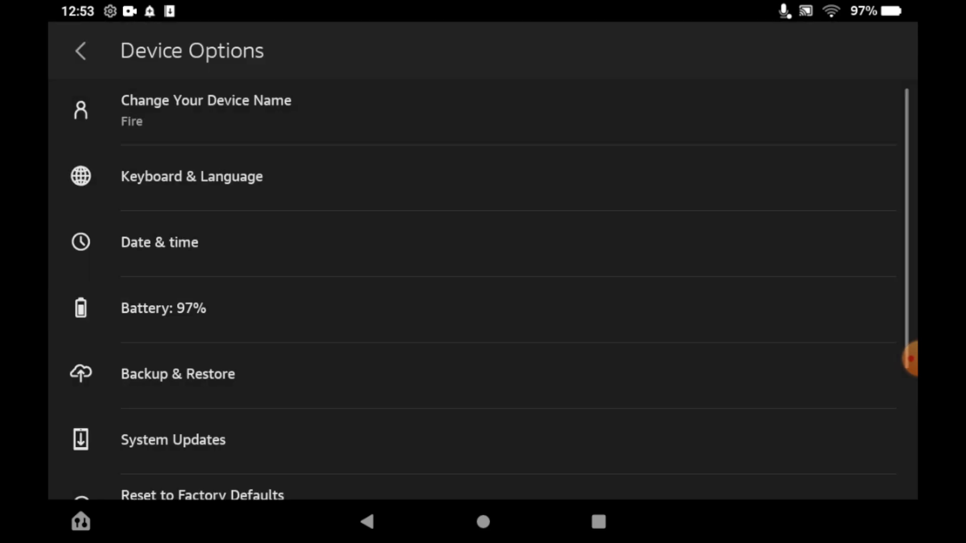
{"action": "scroll", "scroll_direction": "down", "scroll_amount": 3}
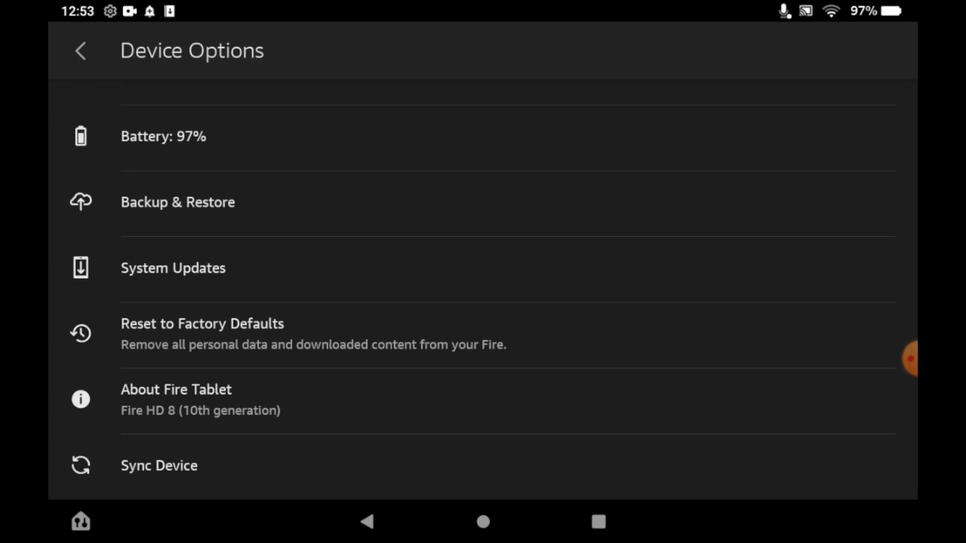
{"action": "left_click", "coordinate": [176, 400]}
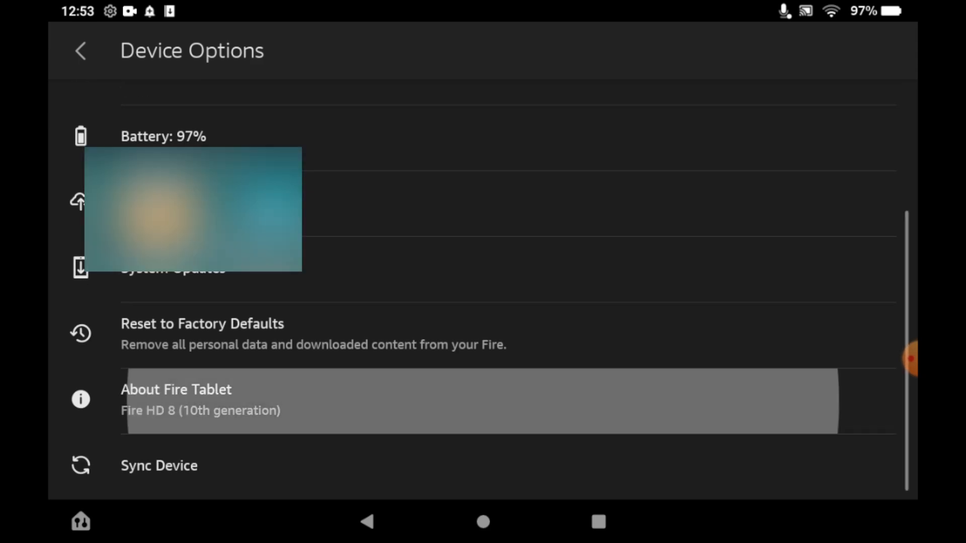
{"action": "left_click", "coordinate": [176, 400]}
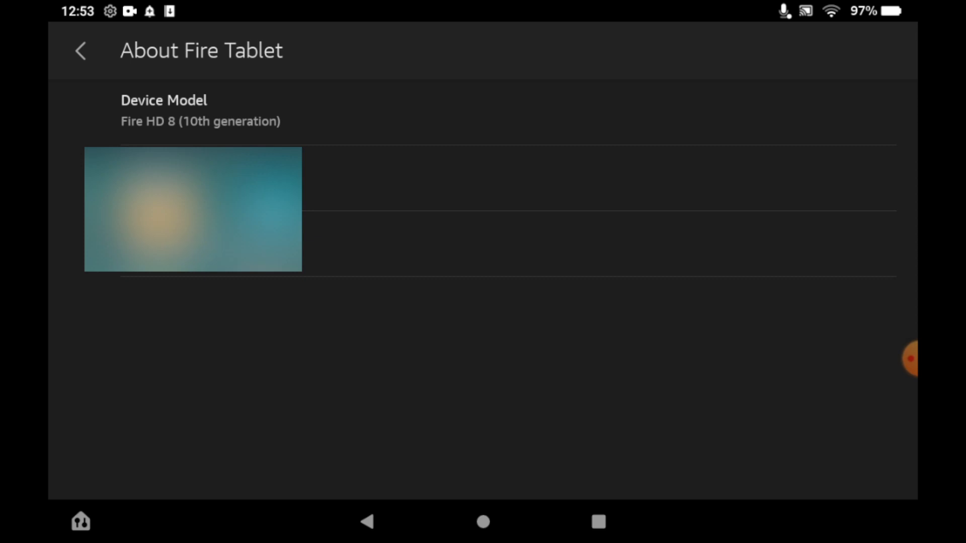